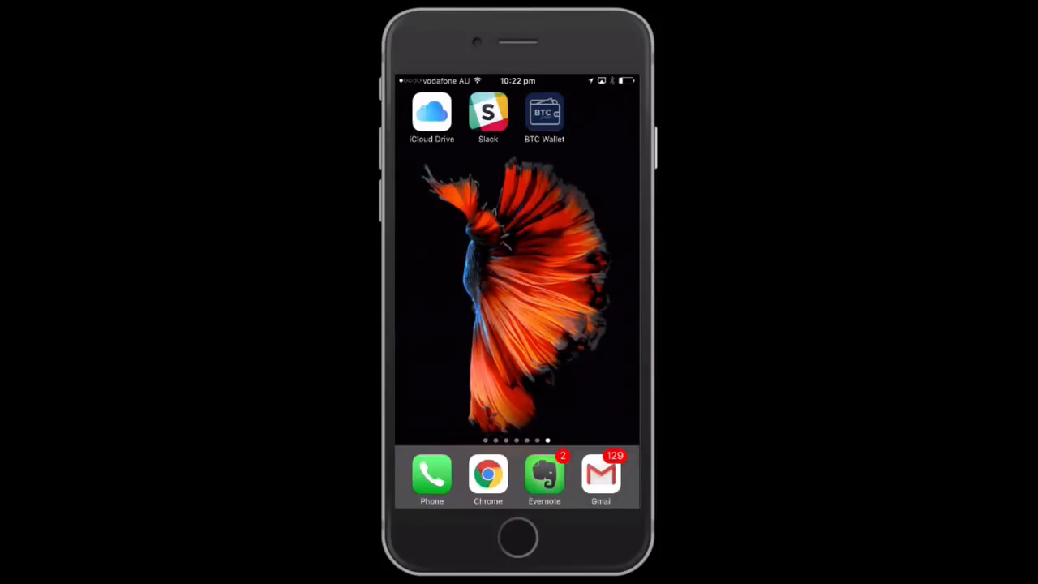
# Launch the BTC Wallet app to its welcome screen
pyautogui.click(545, 112)
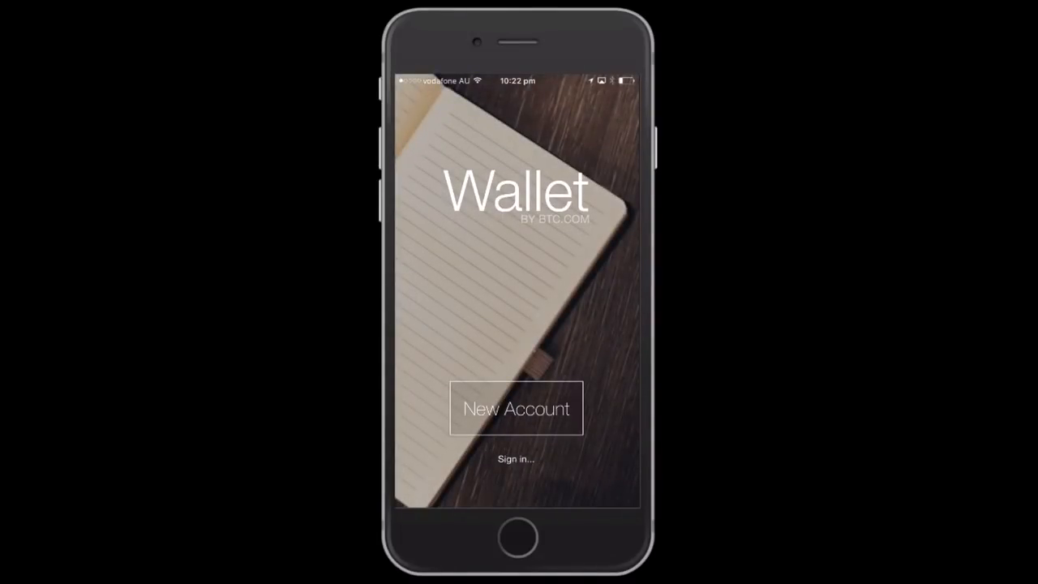
# Start a new Bitcoin wallet account with email and strong password and submit it
pyautogui.click(516, 409)
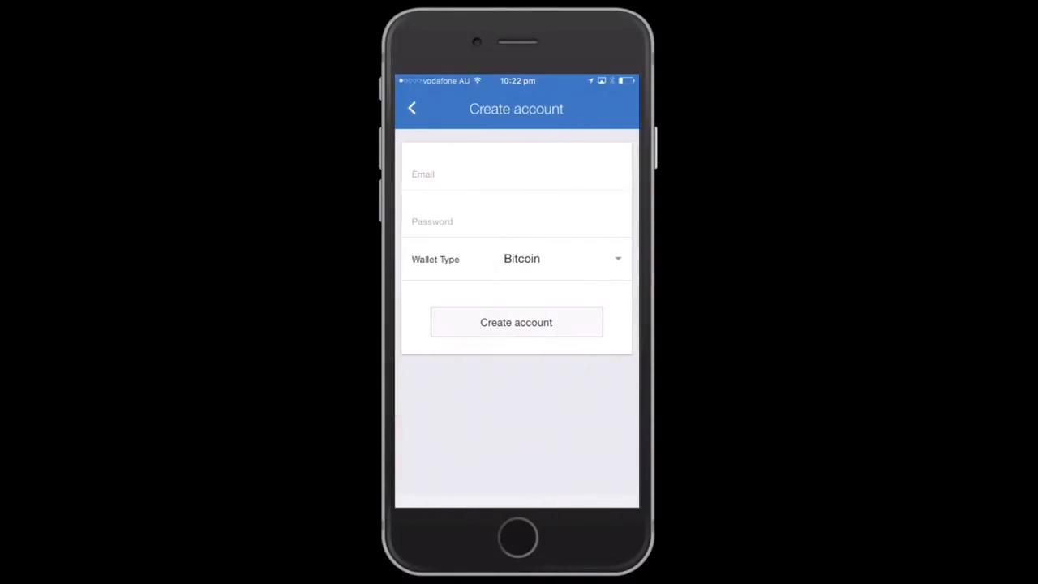
pyautogui.click(516, 174)
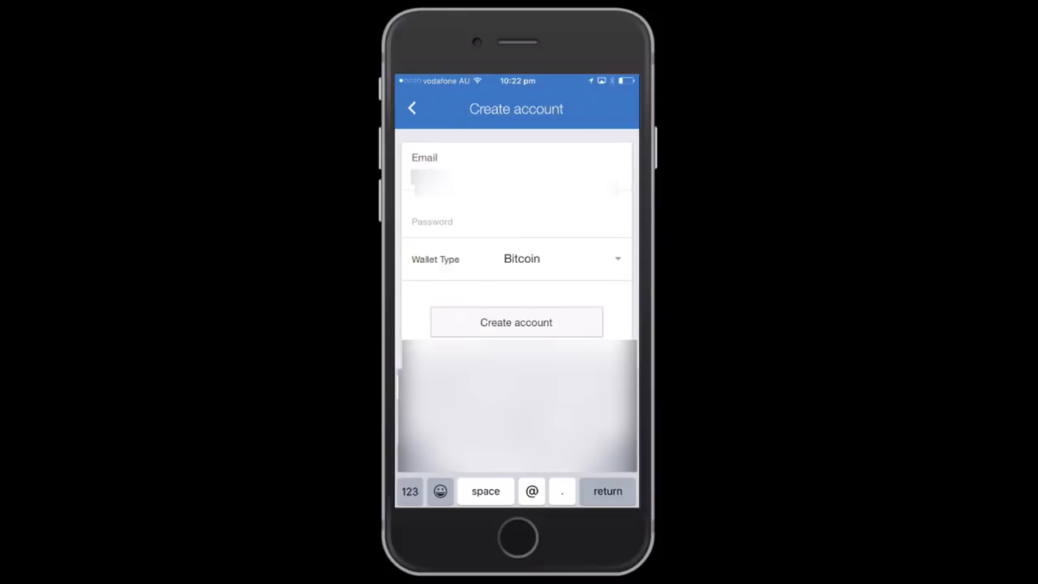
pyautogui.click(409, 490)
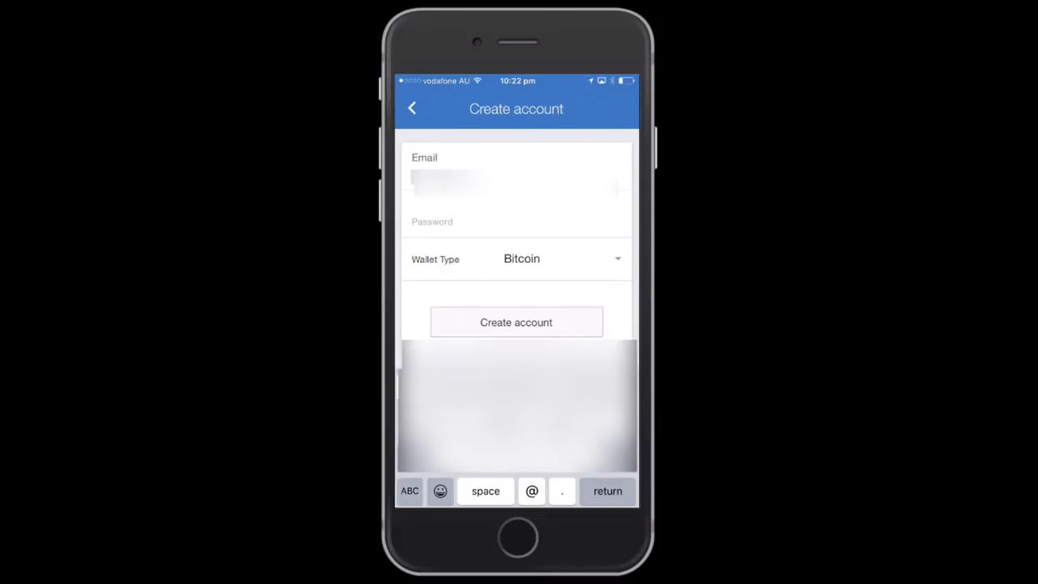
pyautogui.click(409, 490)
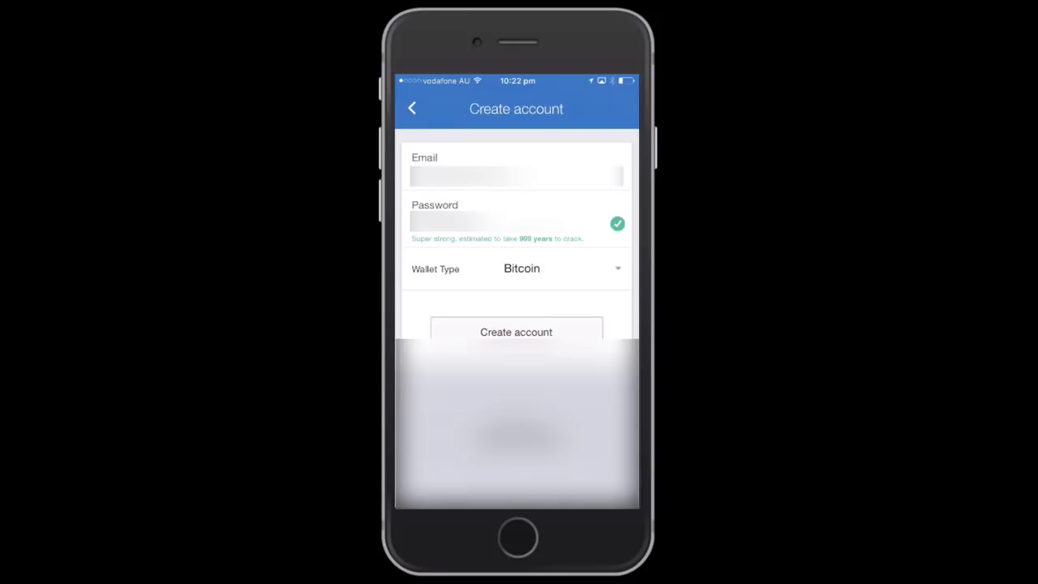
pyautogui.click(516, 331)
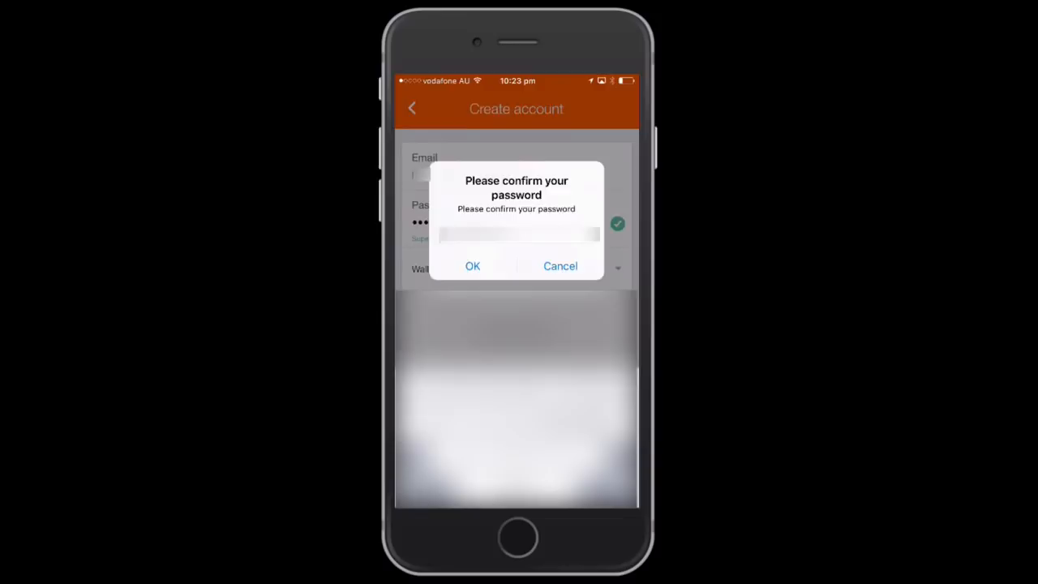
# Confirm the re-entered password to create the account
pyautogui.click(474, 266)
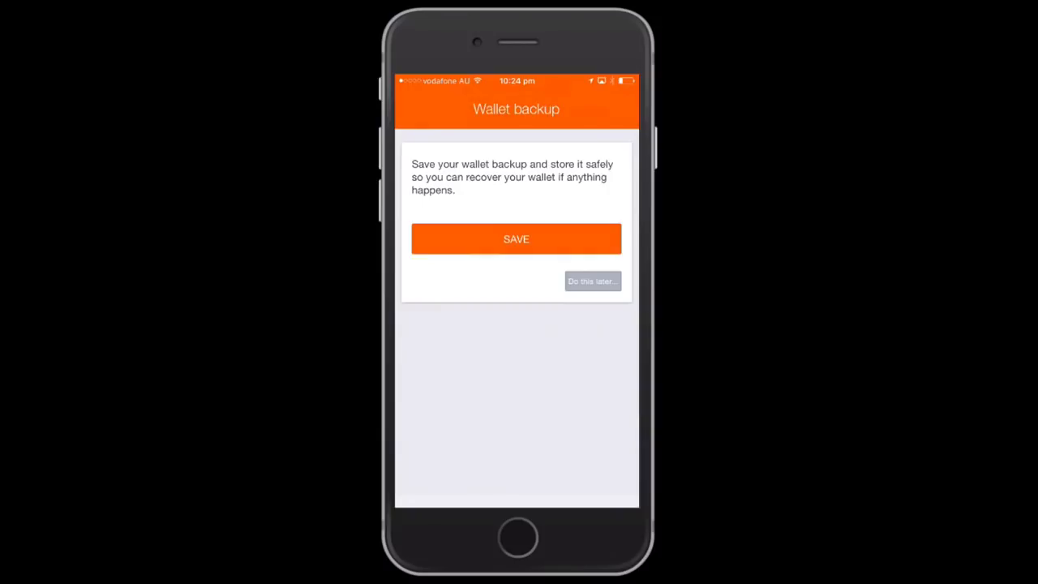
# Attempt to email the wallet backup PDF and dismiss the no-mail-account errors
pyautogui.click(516, 238)
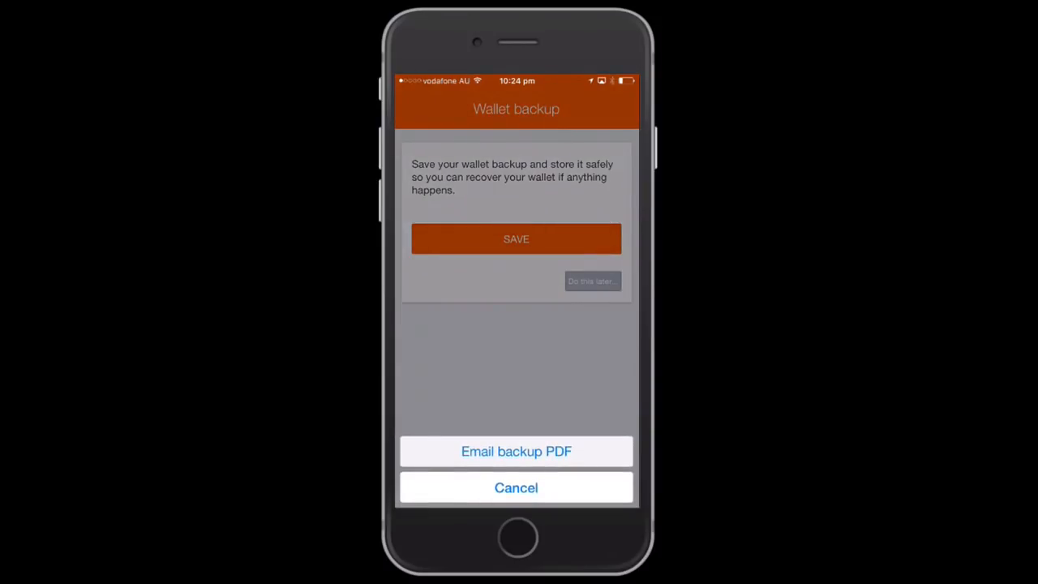
pyautogui.click(516, 451)
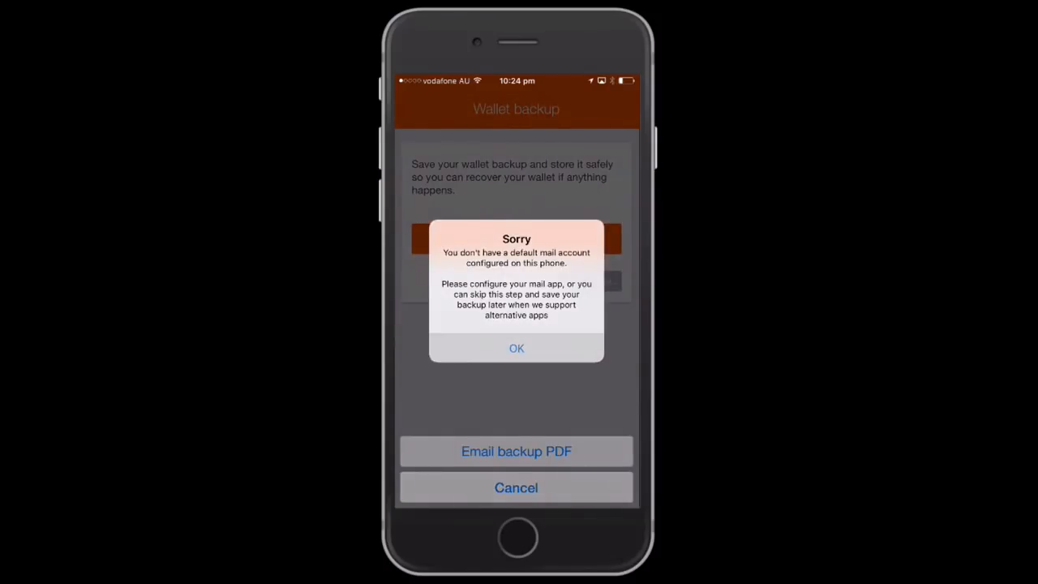
pyautogui.click(516, 348)
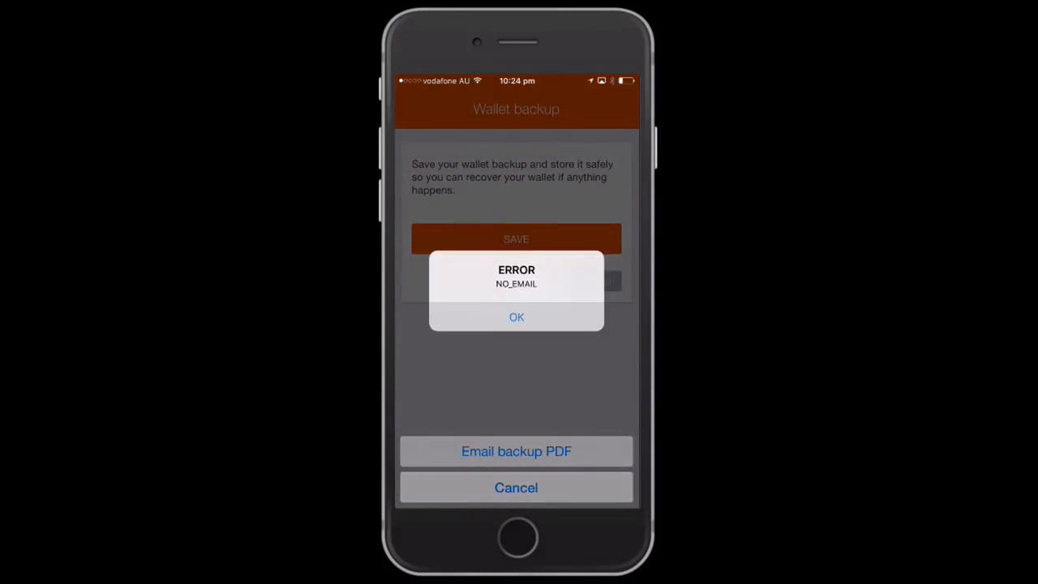
pyautogui.click(516, 316)
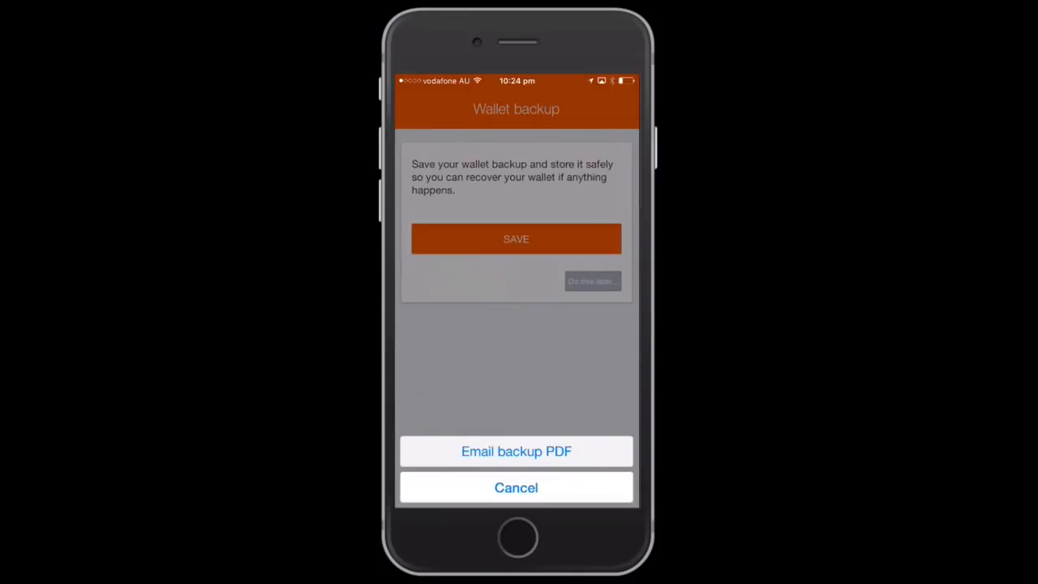
pyautogui.click(516, 487)
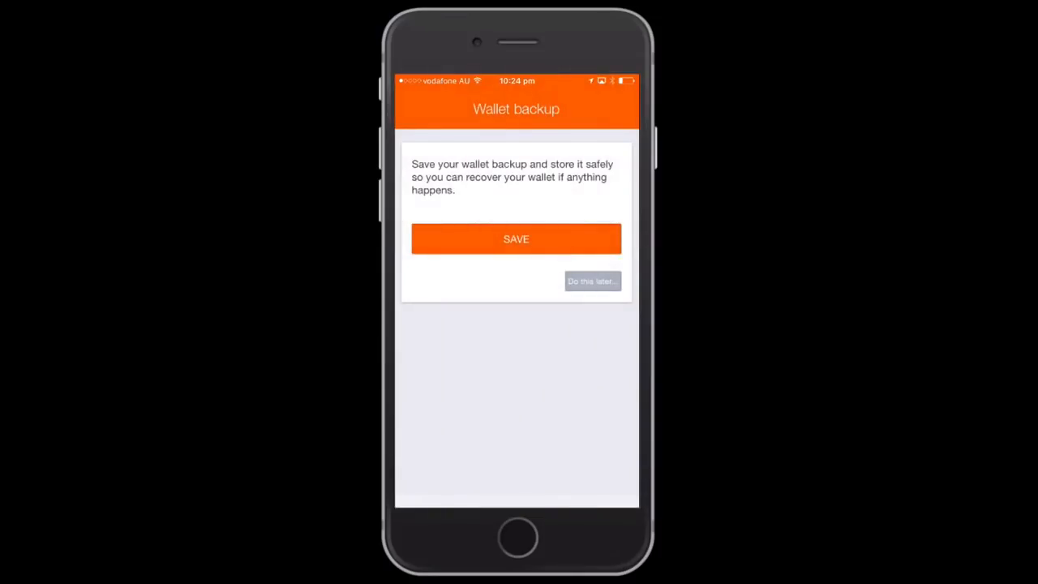
# Postpone saving the wallet backup and confirm doing it later
pyautogui.click(592, 281)
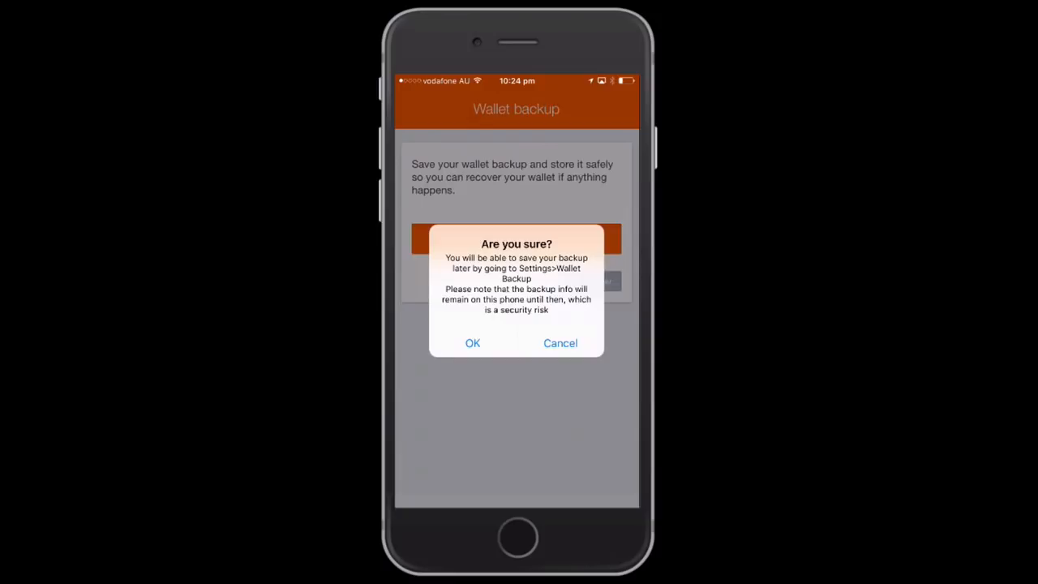
pyautogui.click(472, 342)
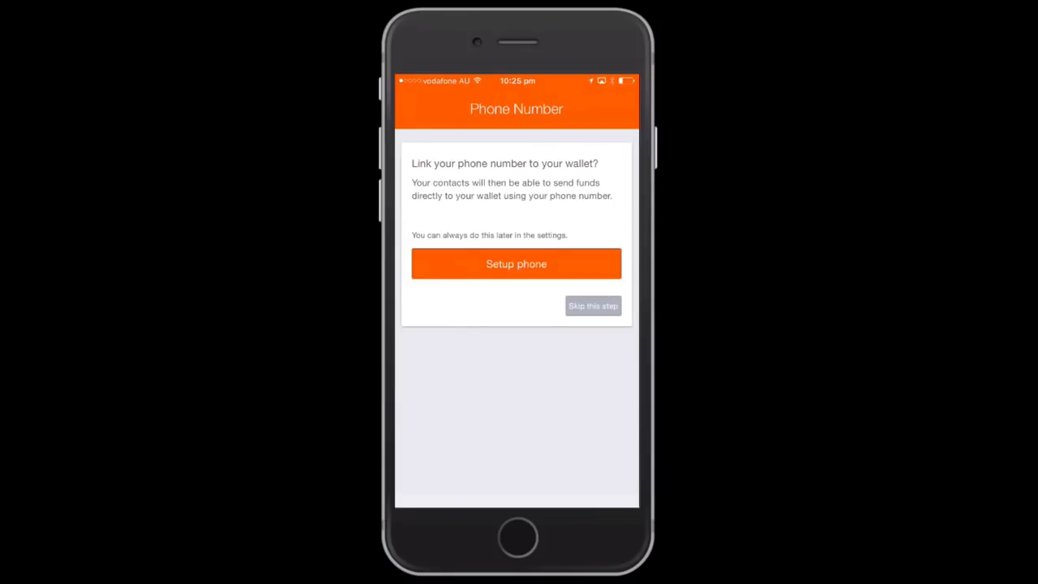
# Skip linking a phone number to the wallet
pyautogui.click(516, 263)
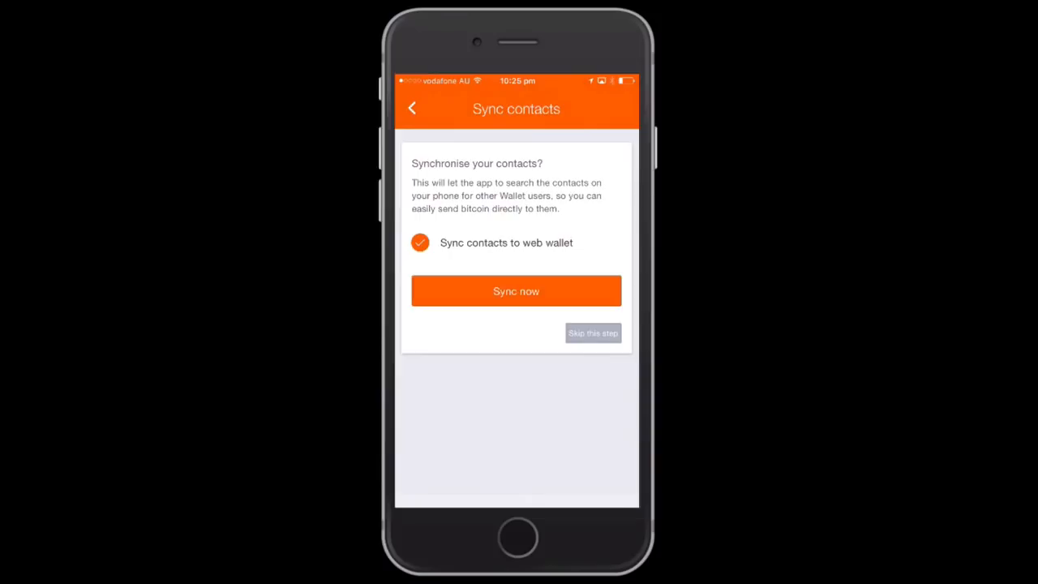
# Sync phone contacts to the web wallet and continue to profile setup
pyautogui.click(516, 291)
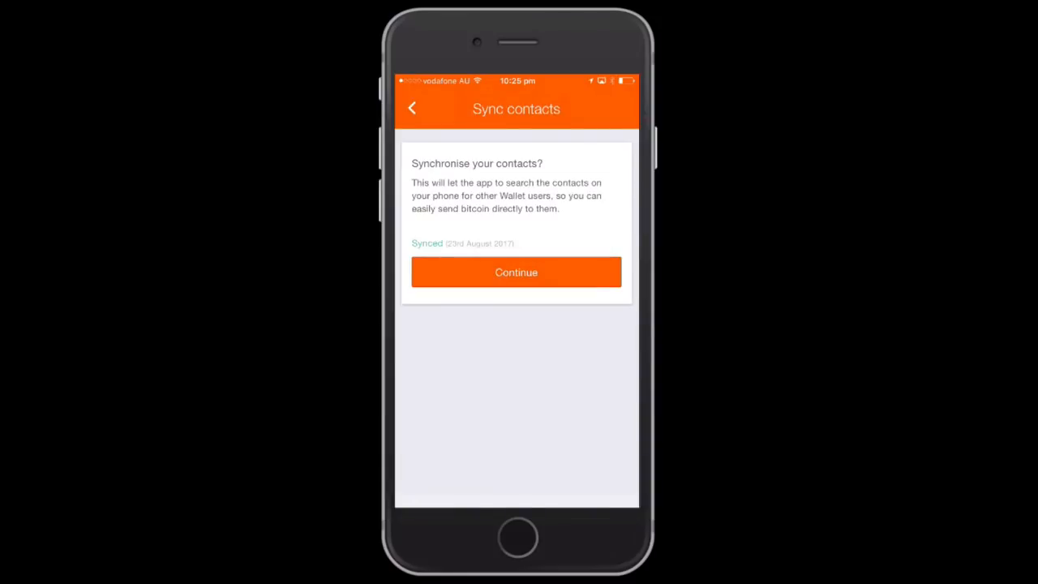
pyautogui.click(516, 272)
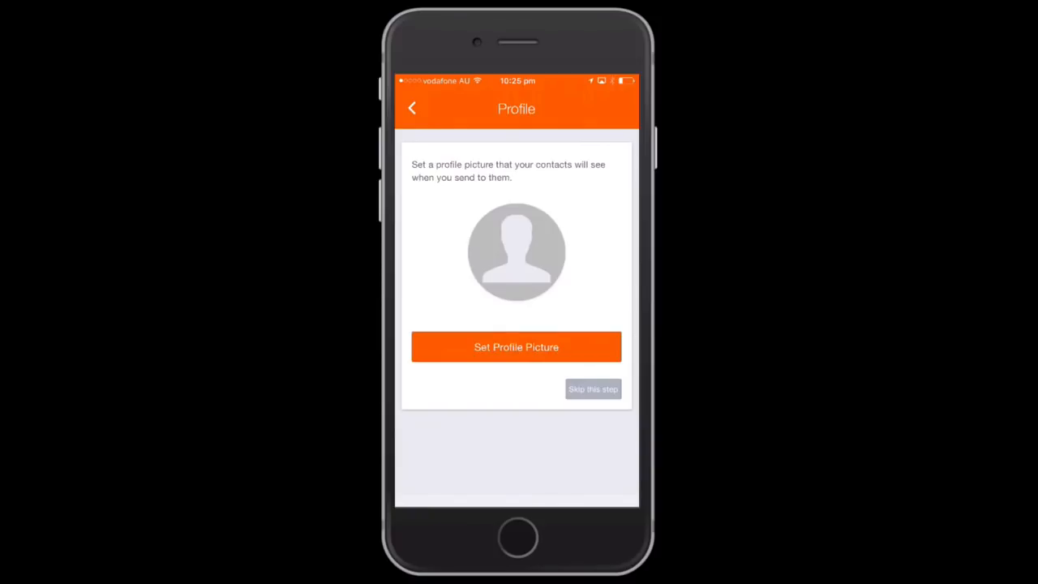
# Set an existing photo as the profile picture and enter the new wallet home
pyautogui.click(516, 348)
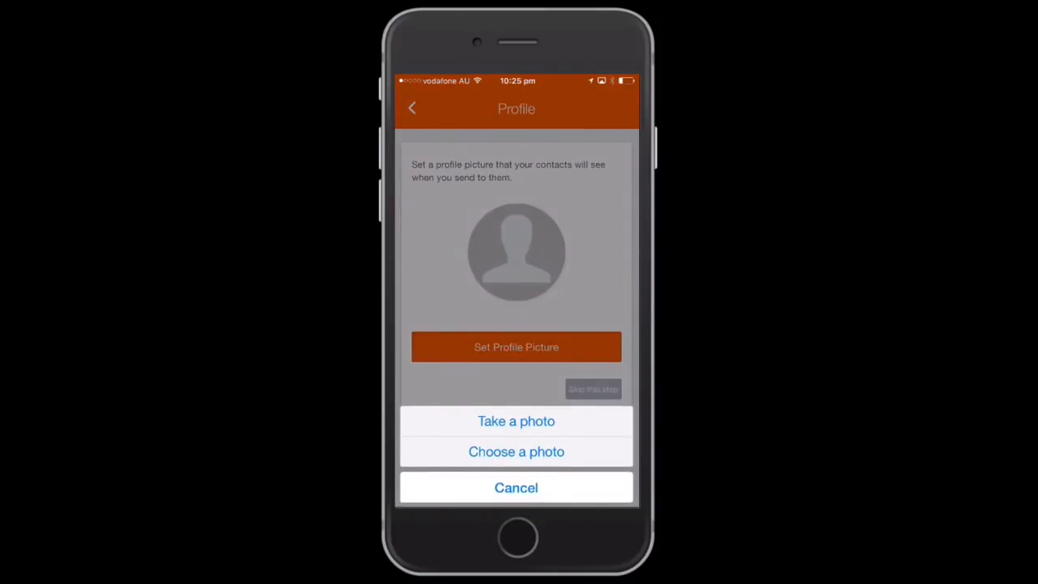
pyautogui.click(516, 451)
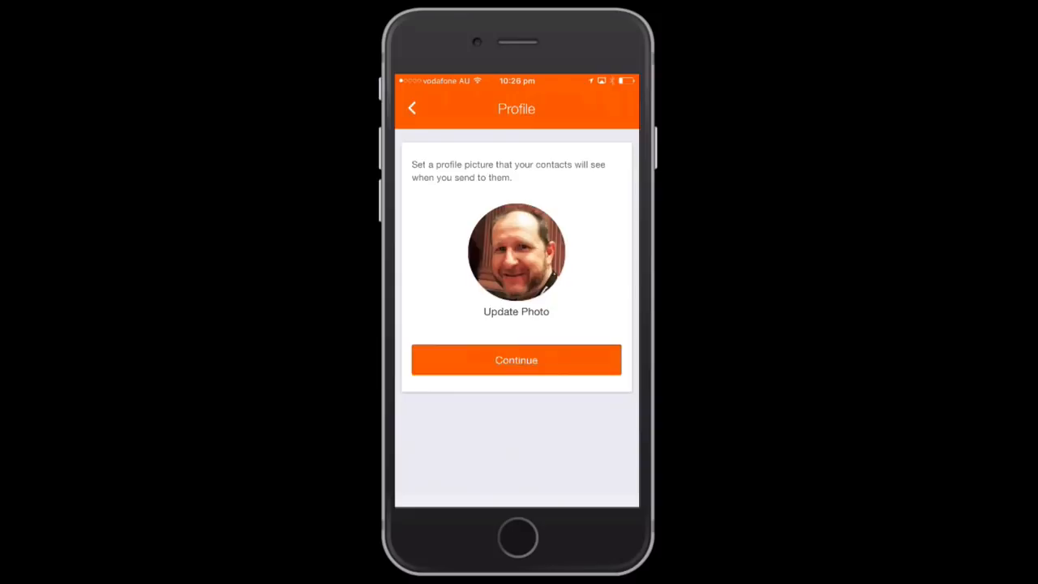
pyautogui.click(516, 360)
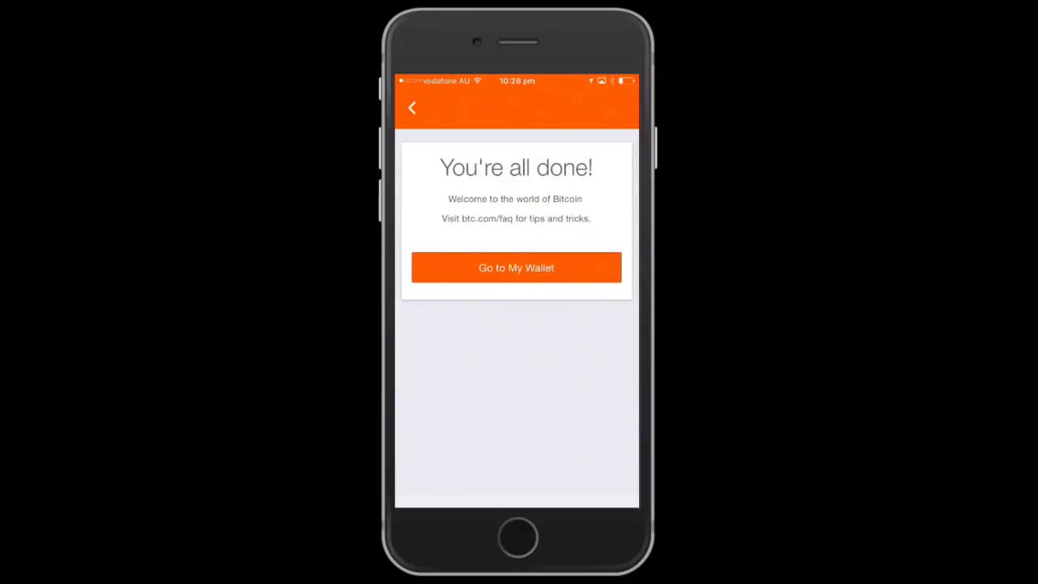
pyautogui.click(516, 267)
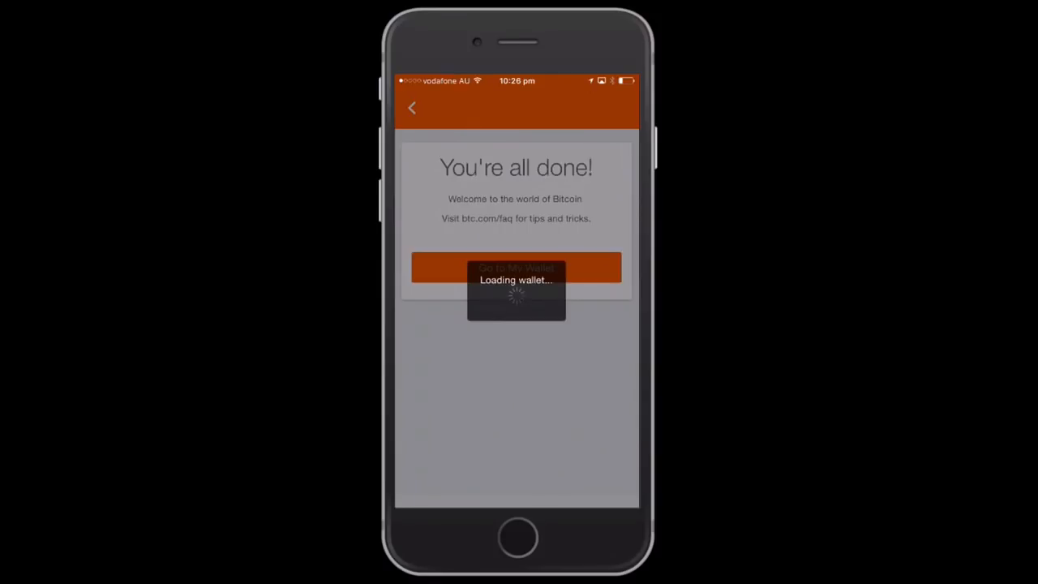
pyautogui.click(516, 268)
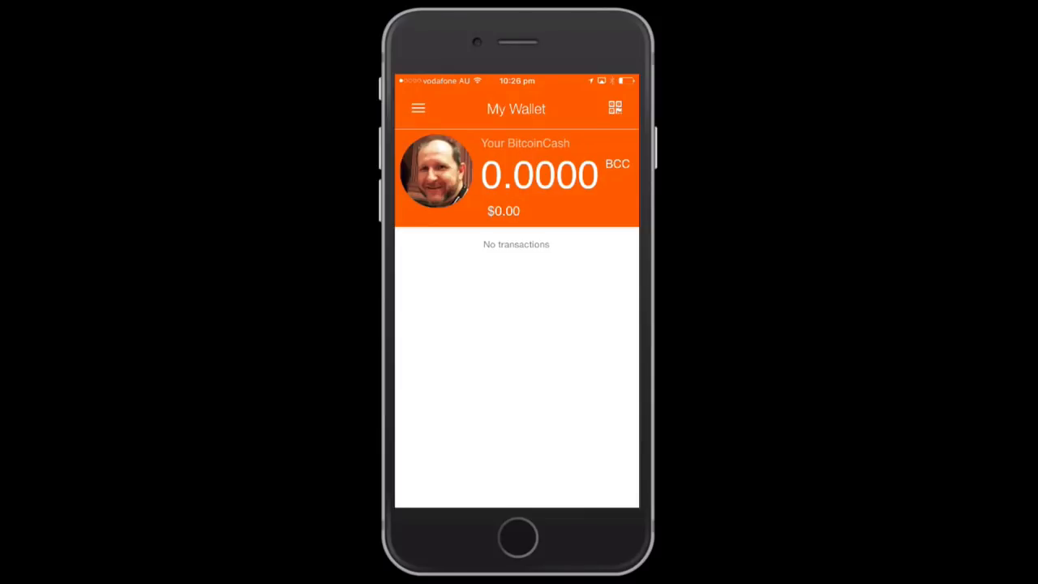
# Show the Bitcoin Cash receive address and QR code via the navigation menu
pyautogui.click(419, 107)
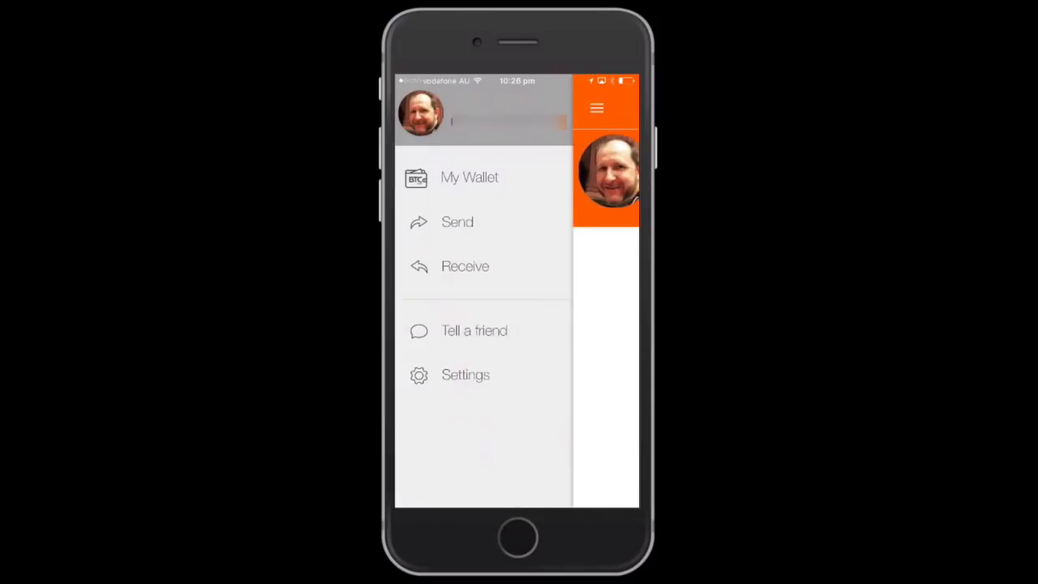
pyautogui.click(470, 176)
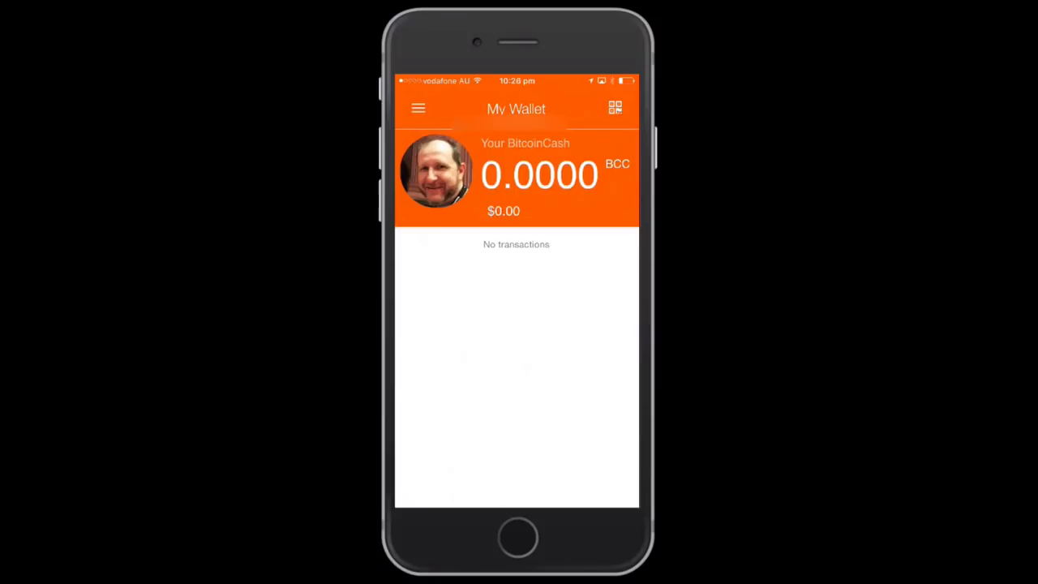
pyautogui.click(419, 107)
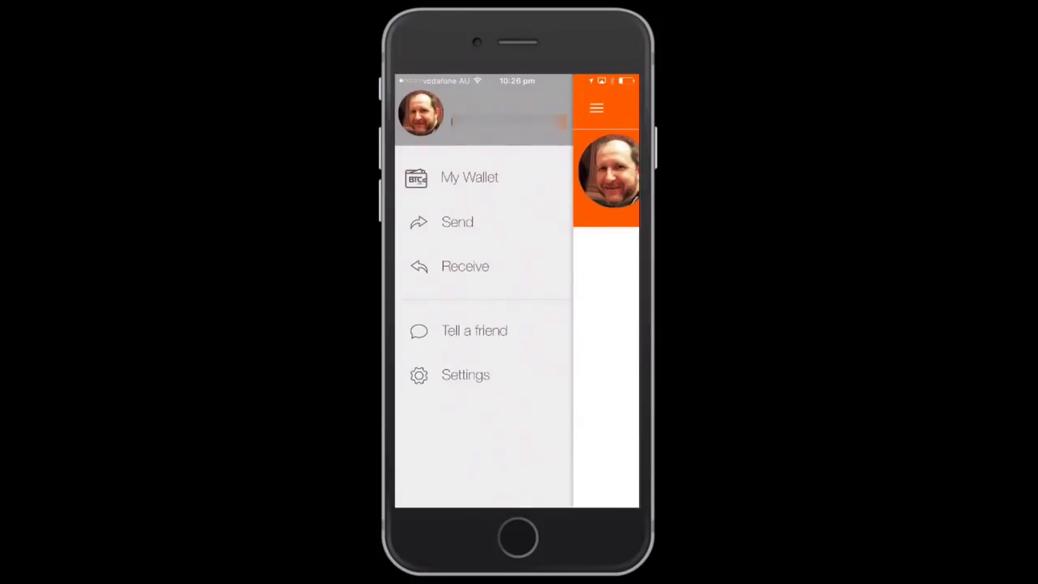
pyautogui.click(457, 221)
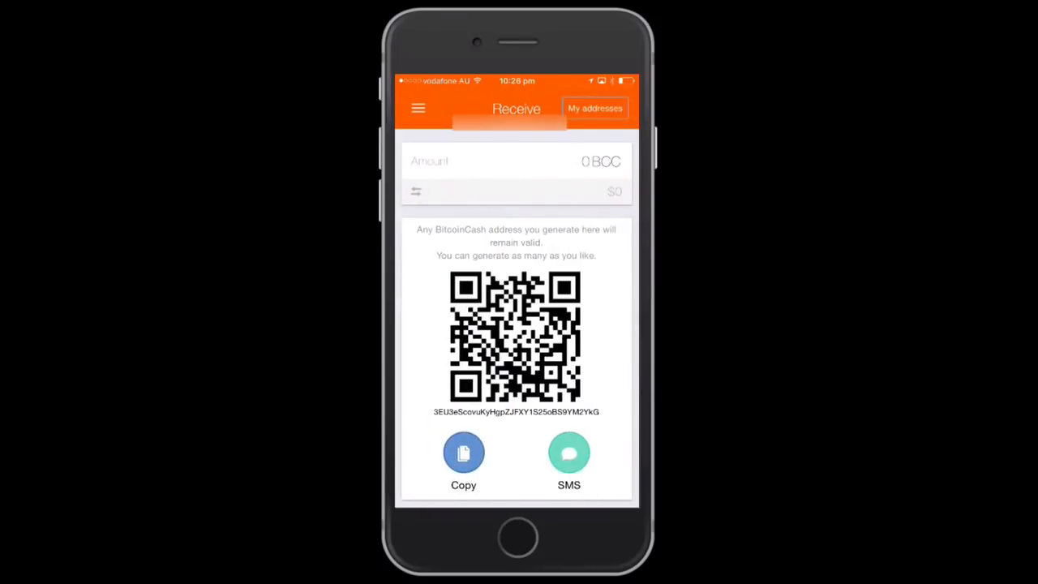
# Dismiss the share sheet for the receive address and reopen the navigation menu
pyautogui.click(418, 107)
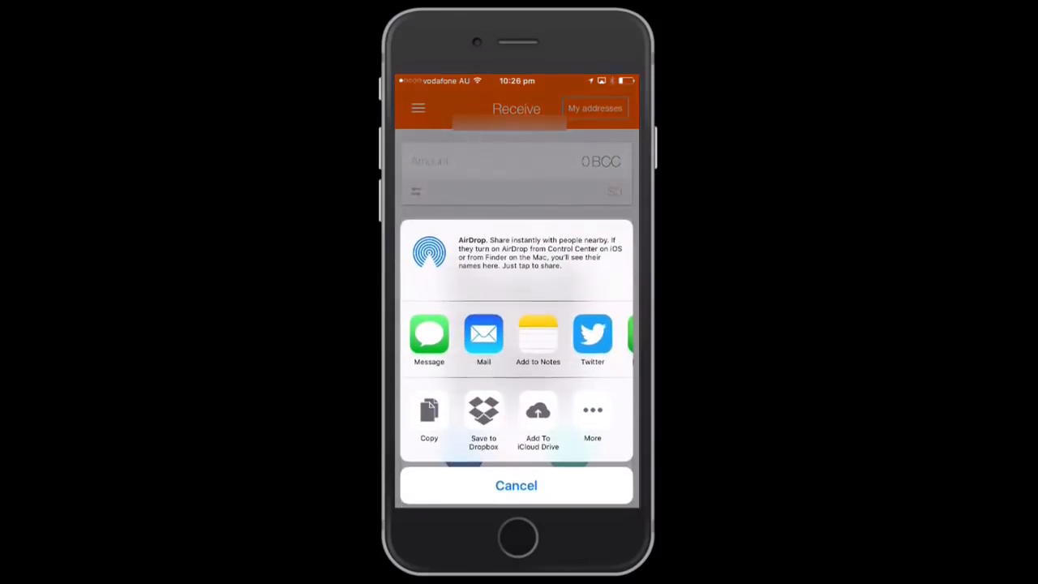
pyautogui.click(515, 485)
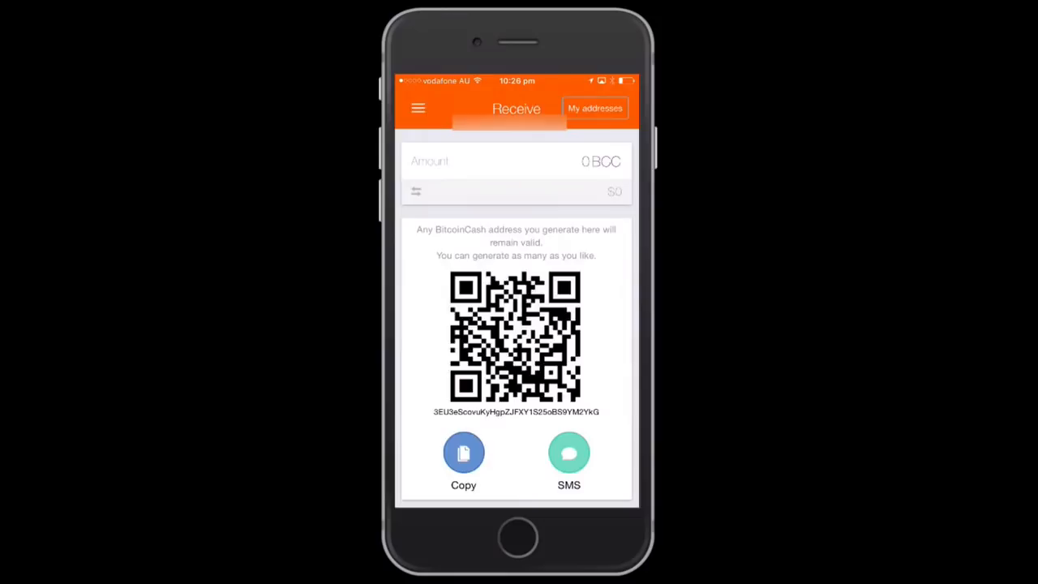
pyautogui.click(419, 107)
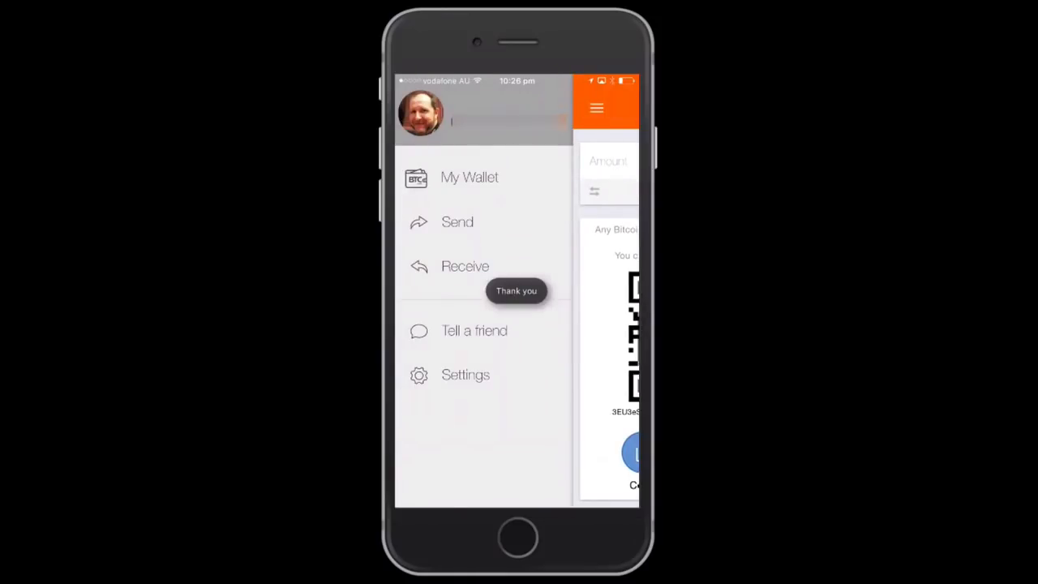
# Browse the Settings list of support, account, backup, PIN and privacy options, then reopen the menu
pyautogui.click(466, 373)
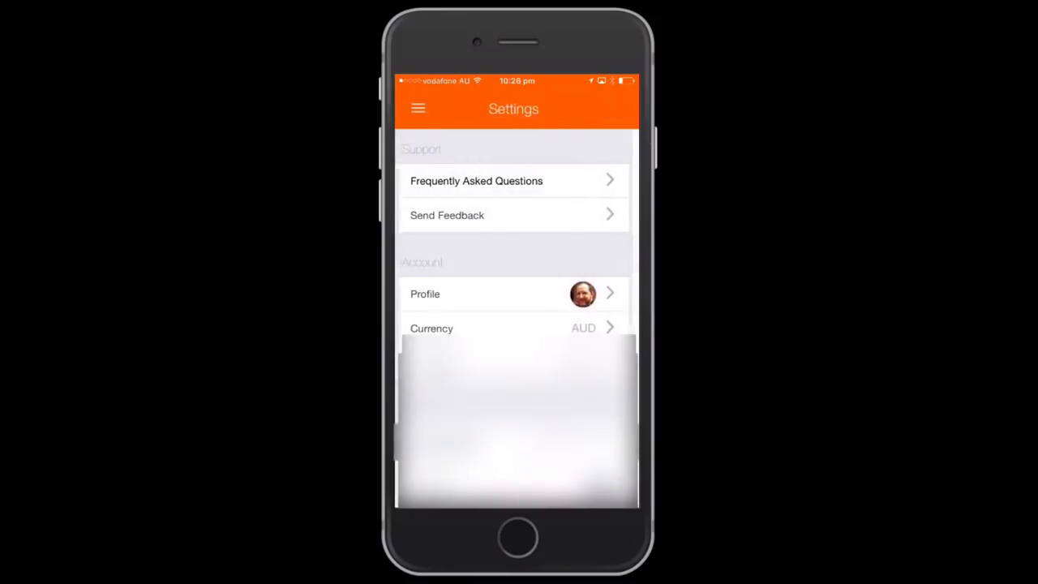
pyautogui.scroll(-3)
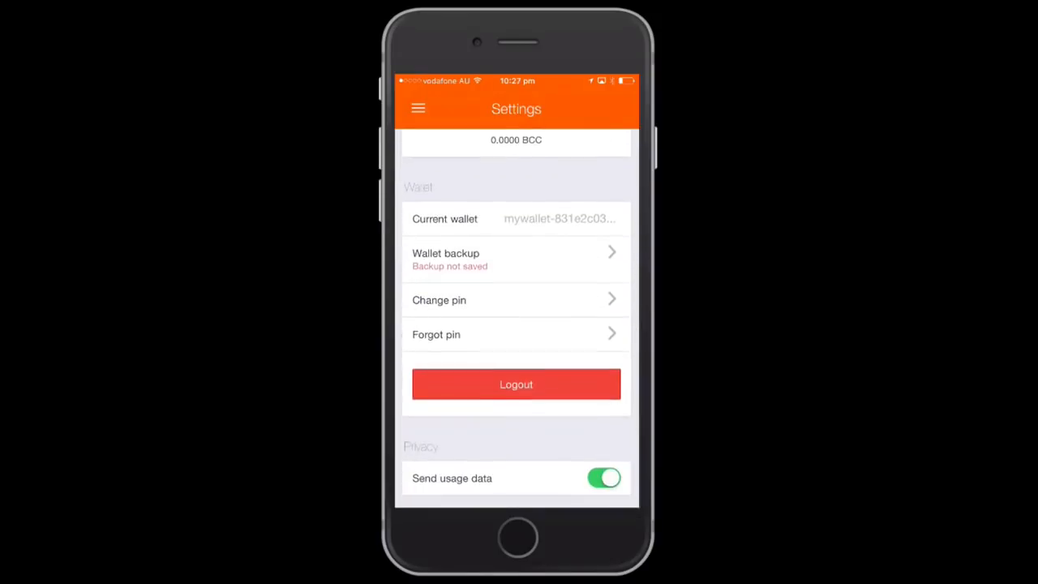
pyautogui.scroll(3)
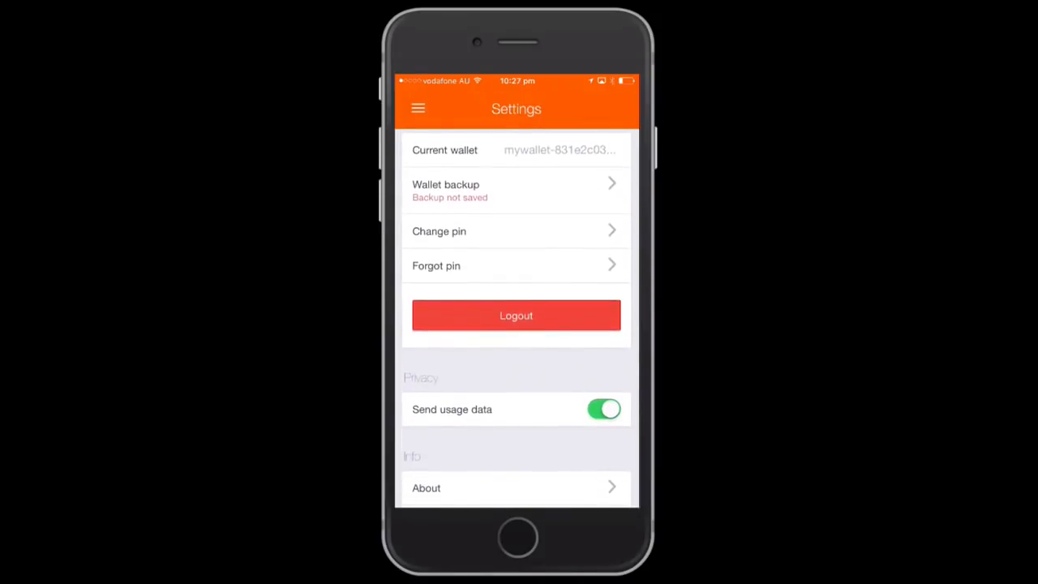
pyautogui.click(419, 107)
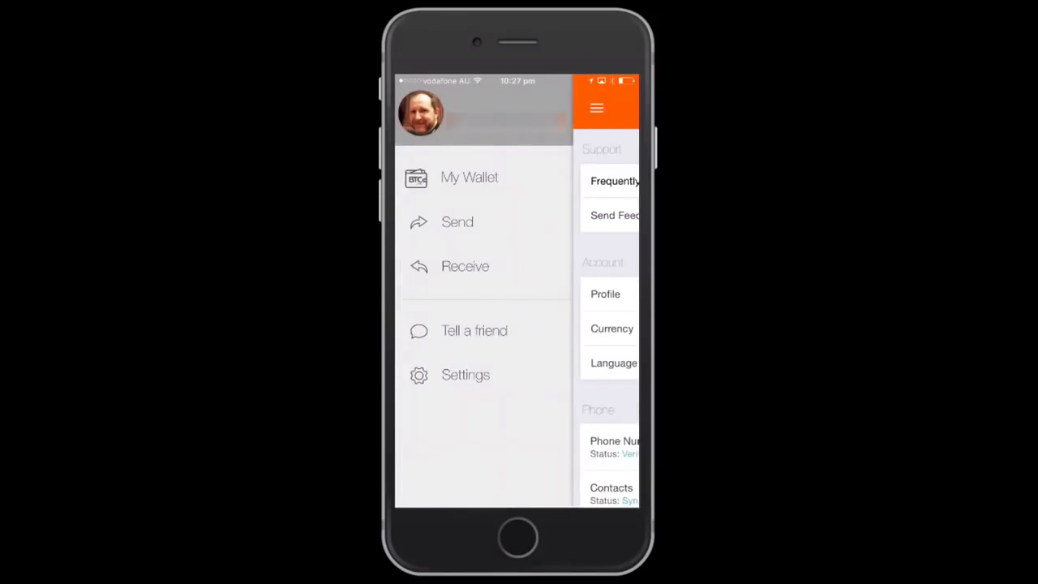